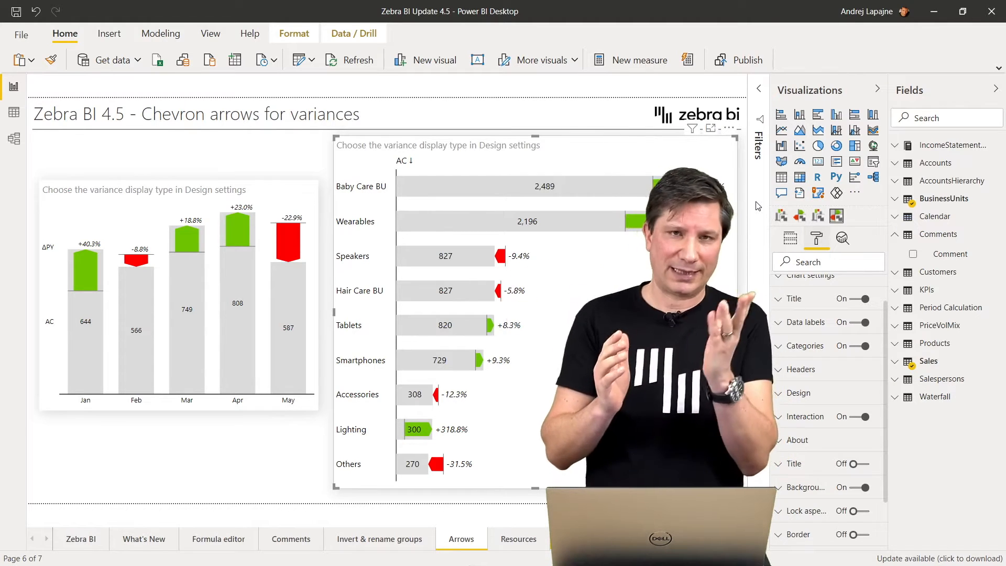
pyautogui.moveTo(280, 174)
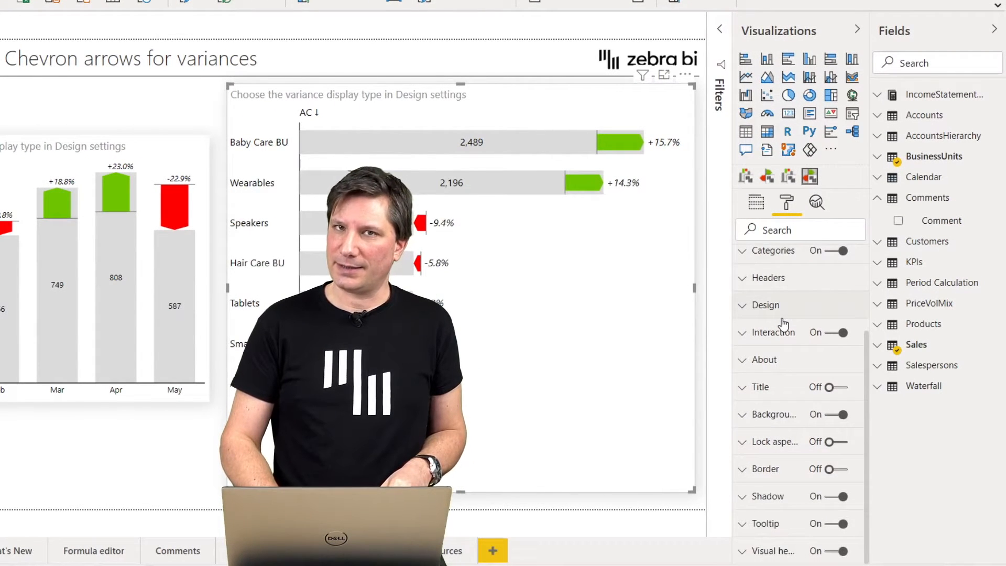
# Expand the chart's Design settings down to the Variance display type option
pyautogui.click(764, 305)
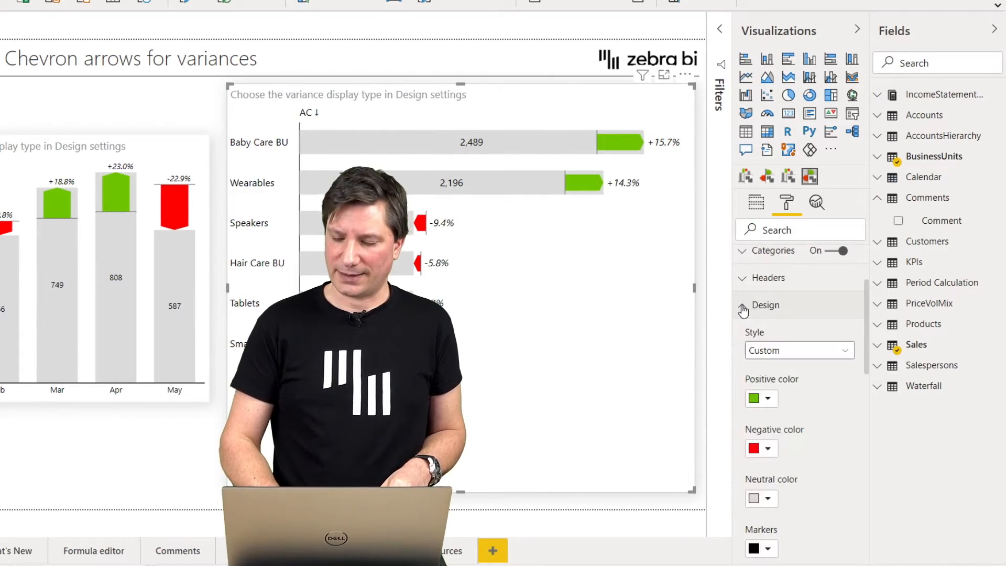
pyautogui.scroll(-3)
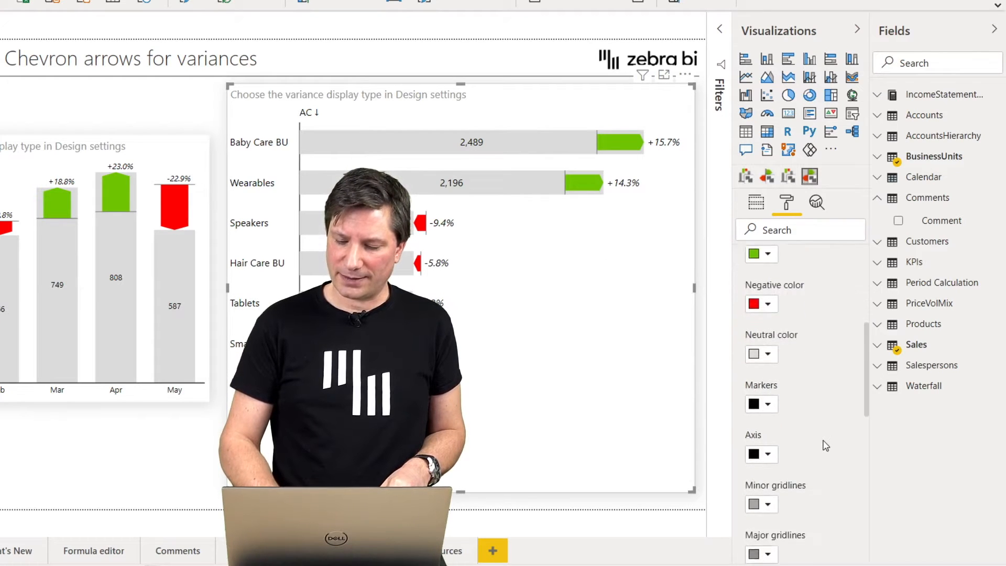
pyautogui.scroll(-3)
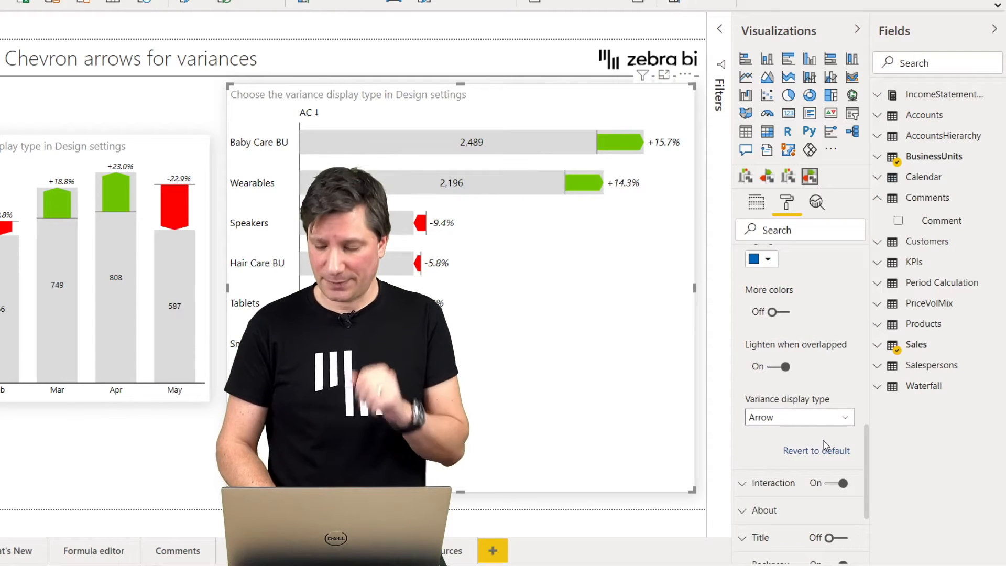
# Switch the Variance display type from Arrow to Bar, then reopen its dropdown
pyautogui.click(798, 417)
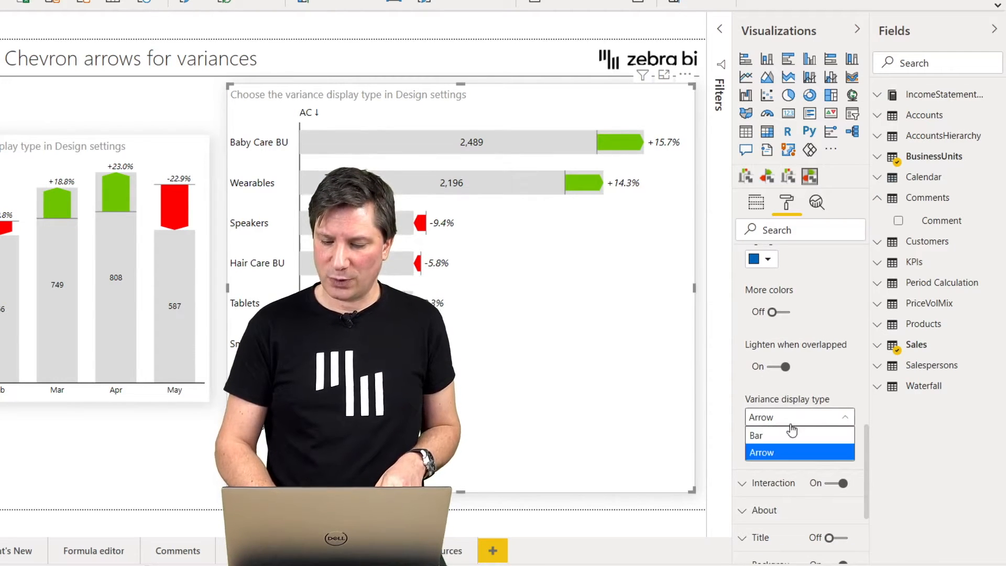
pyautogui.click(755, 435)
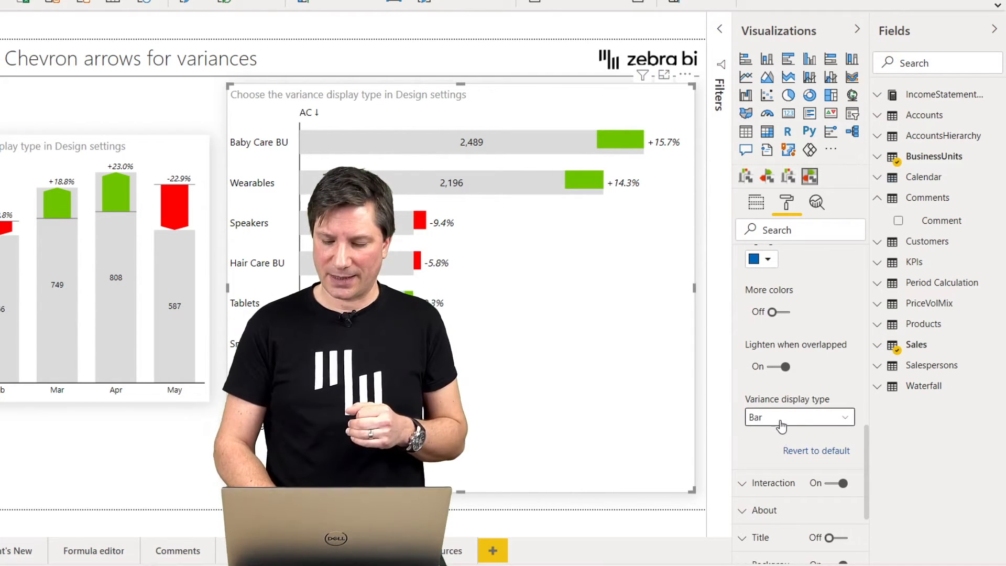
pyautogui.click(799, 417)
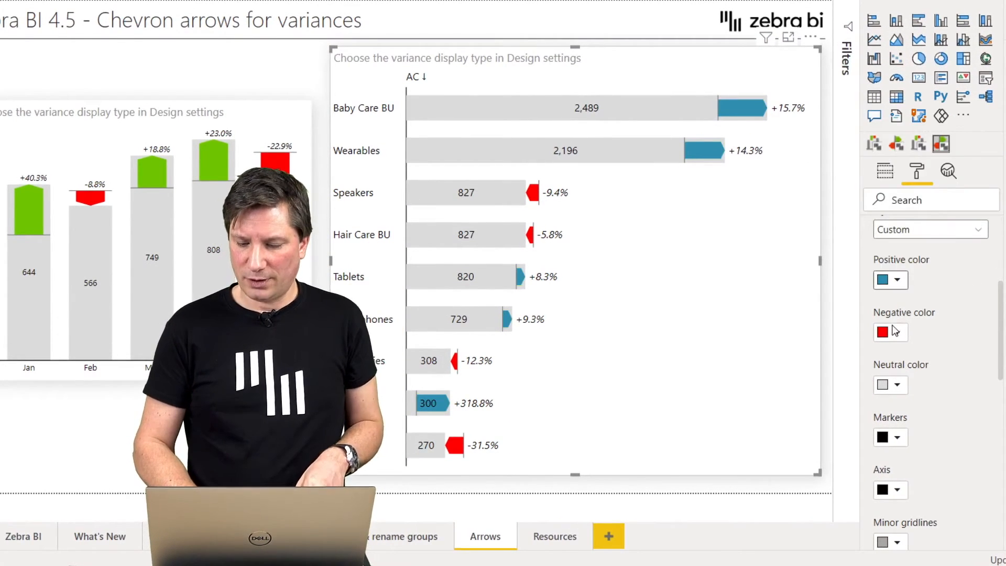
# Open the colour palette for the Negative variance colour
pyautogui.click(889, 331)
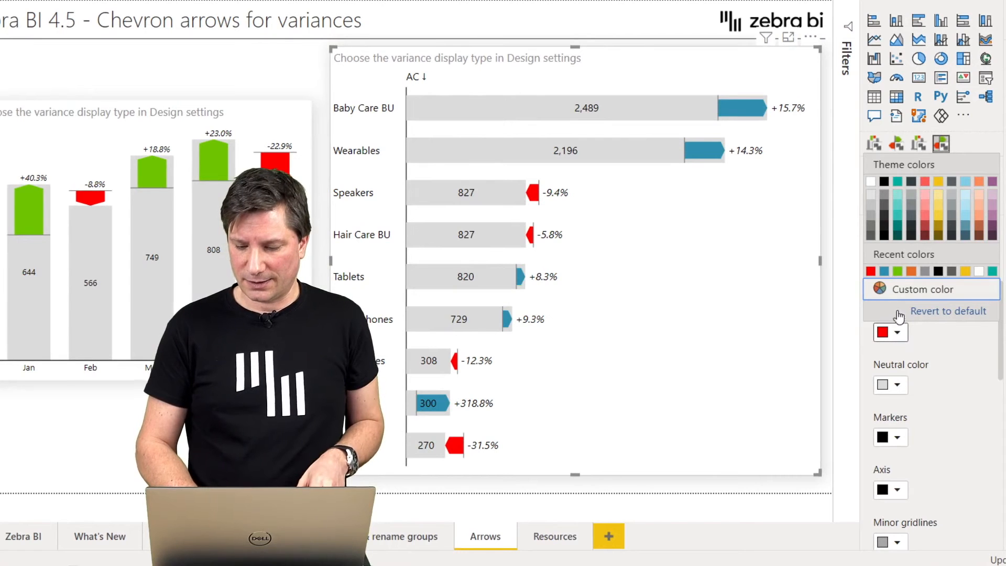